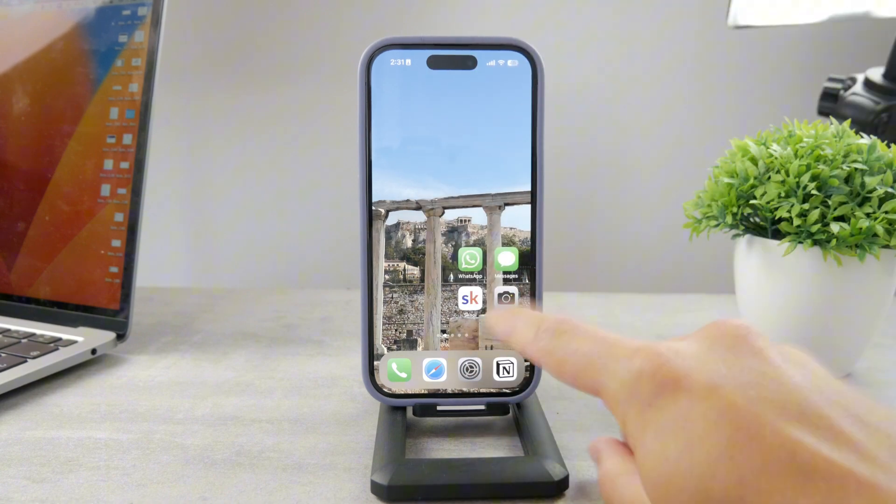
Step: Launch Settings from the home screen dock to reach the main Settings list
click(469, 368)
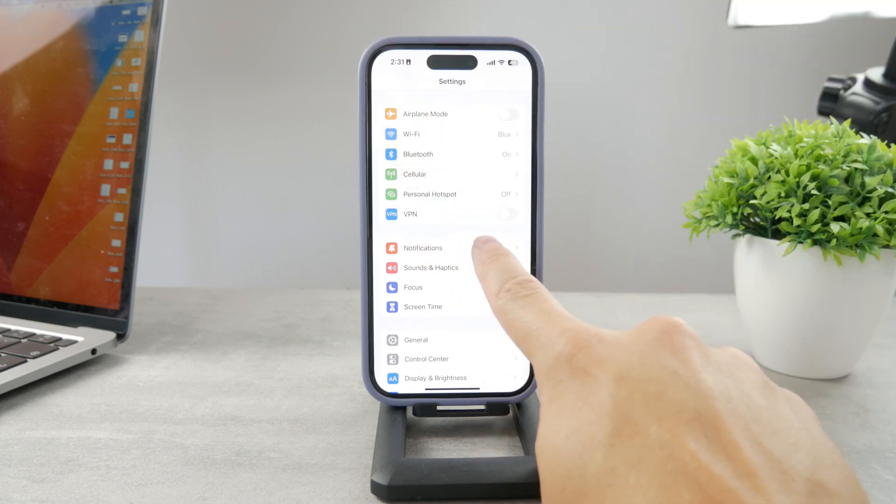
Step: Go to Notifications and scroll the app list down to WhatsApp
click(423, 248)
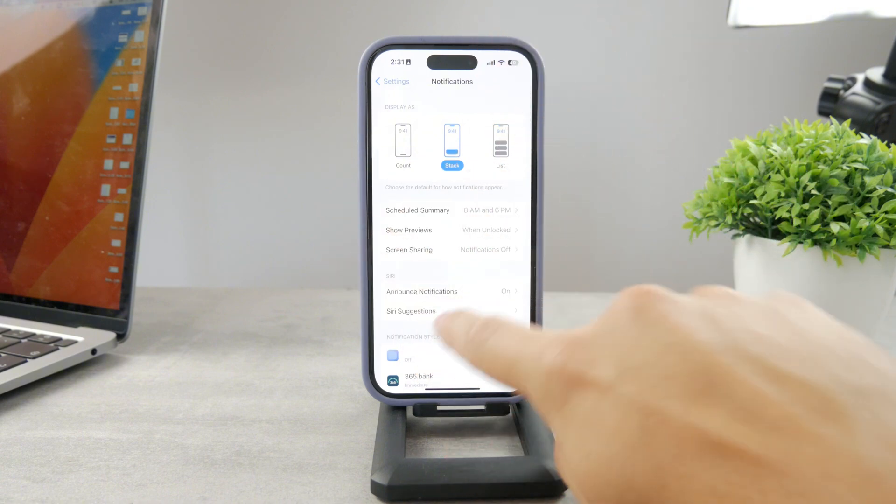
scroll(down, 3)
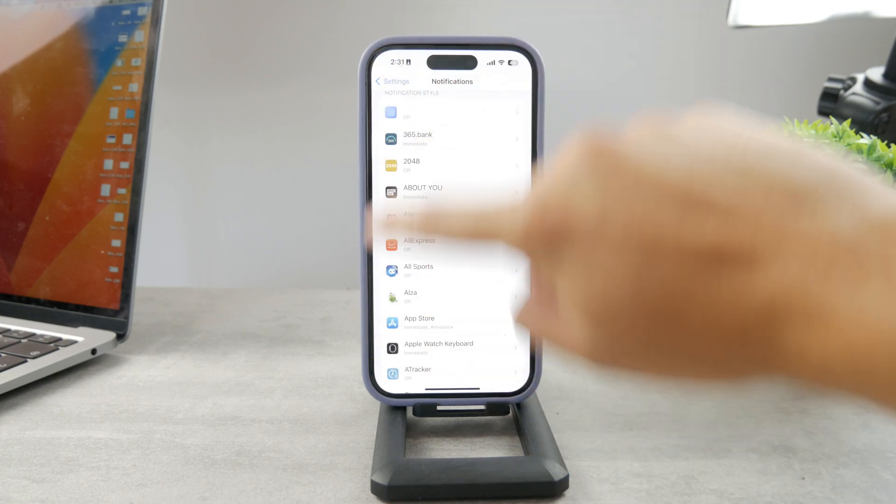
scroll(up, 3)
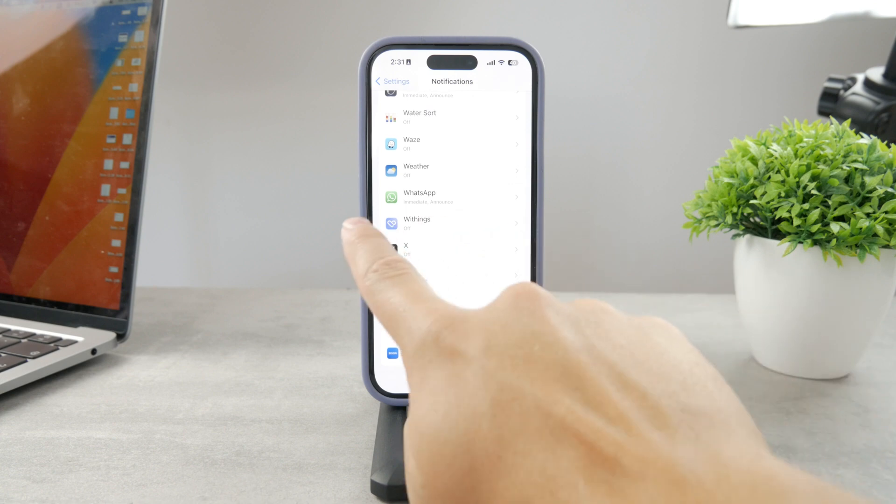
Step: Enter WhatsApp's notification page, switch Allow Notifications off and back on
click(451, 196)
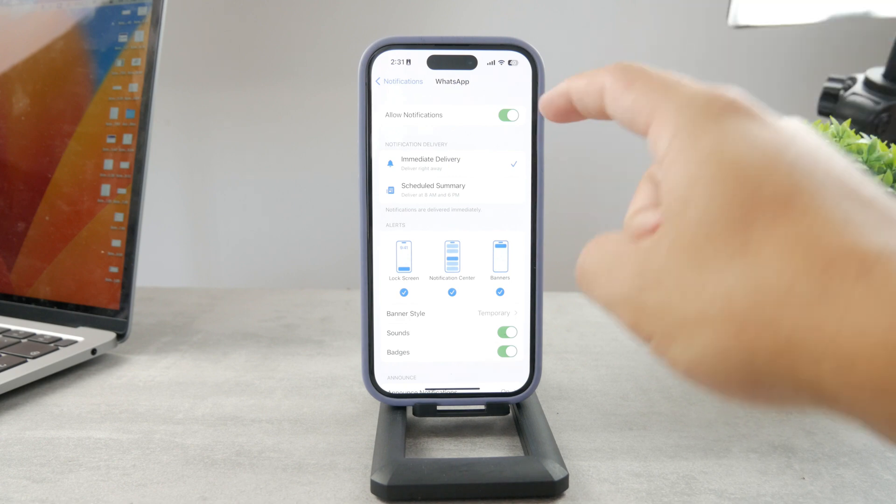
click(507, 115)
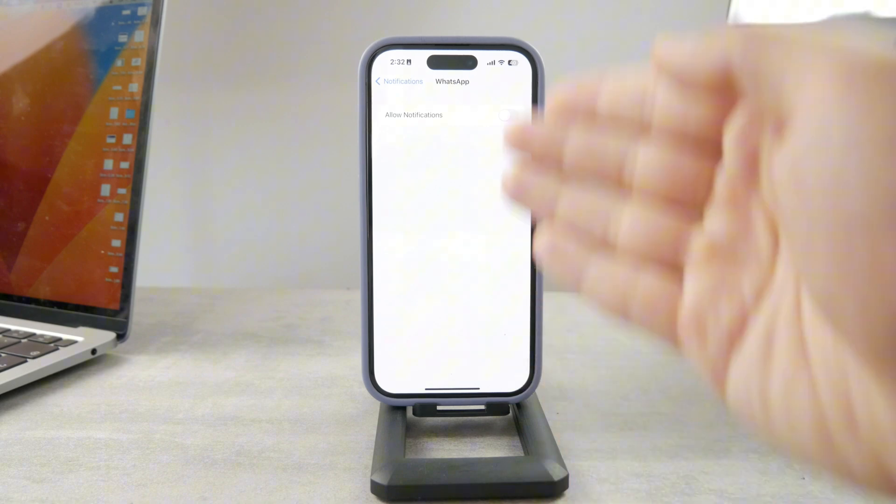
click(506, 114)
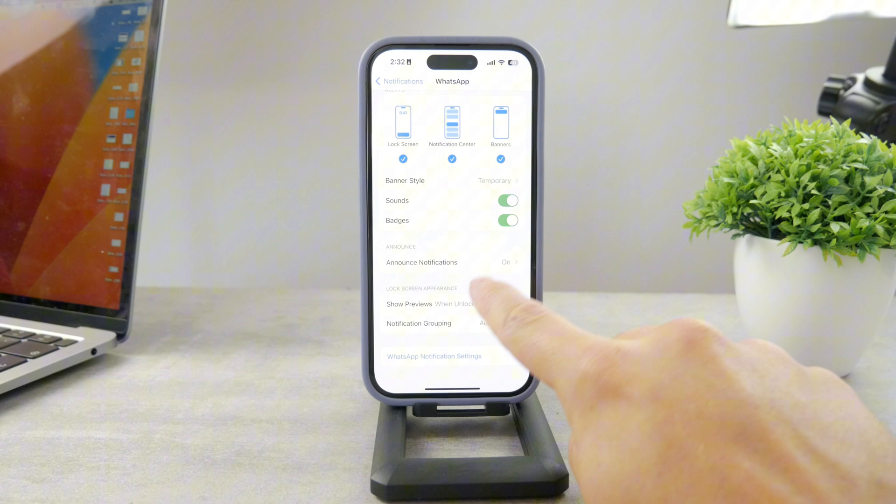
Step: Show WhatsApp's lock screen preview options, currently When Unlocked (Default)
click(410, 303)
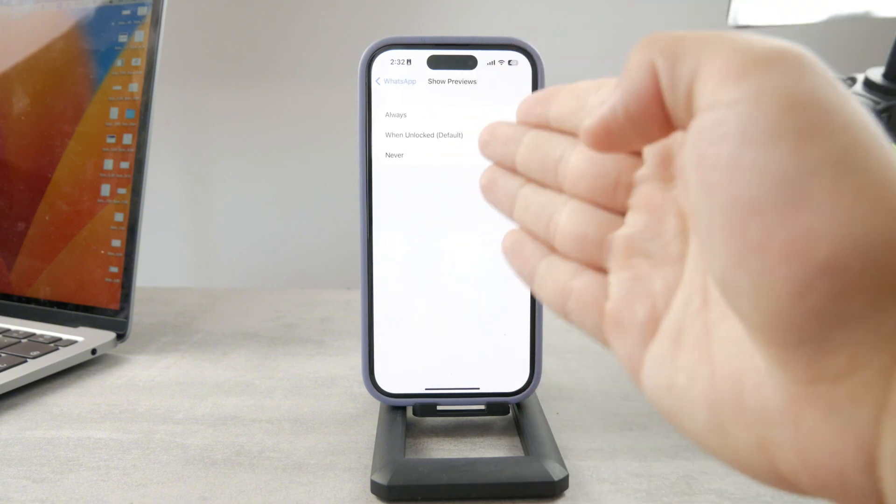
click(424, 135)
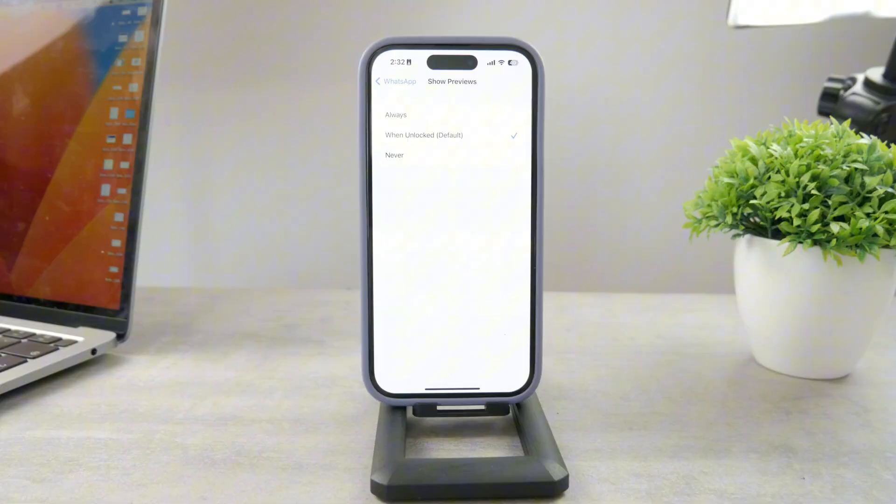
click(396, 115)
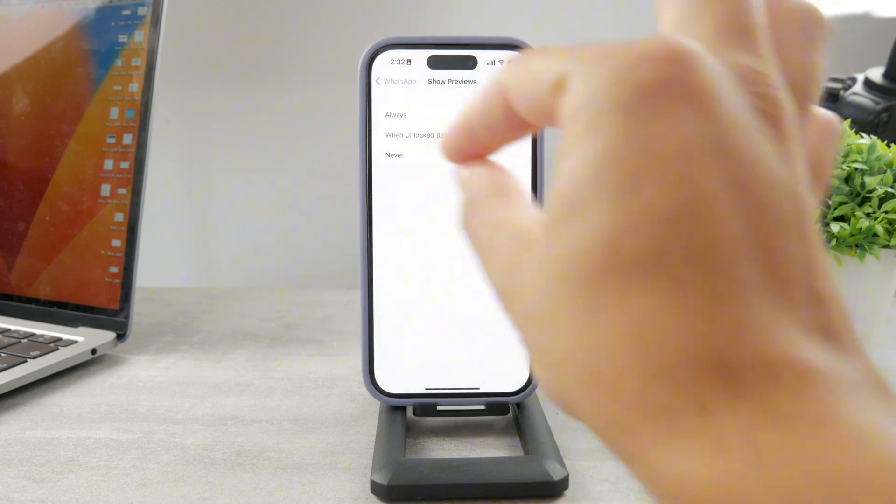
click(396, 114)
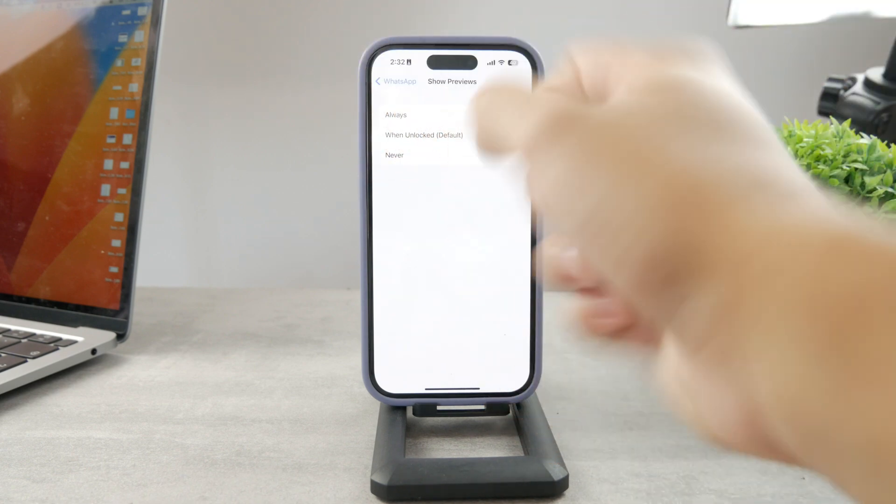
click(396, 115)
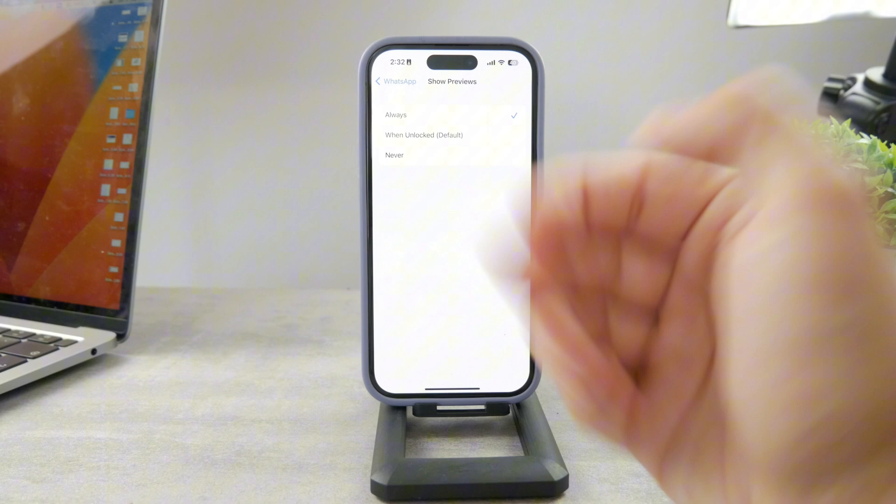
click(424, 135)
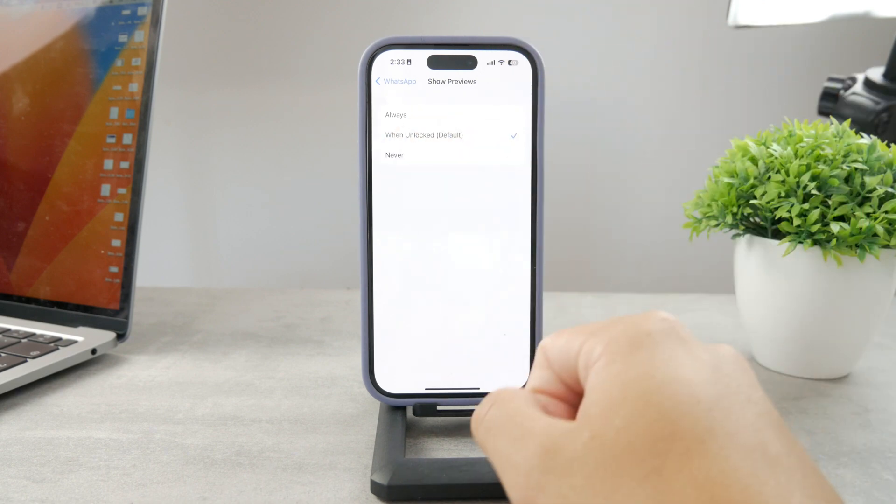
click(394, 155)
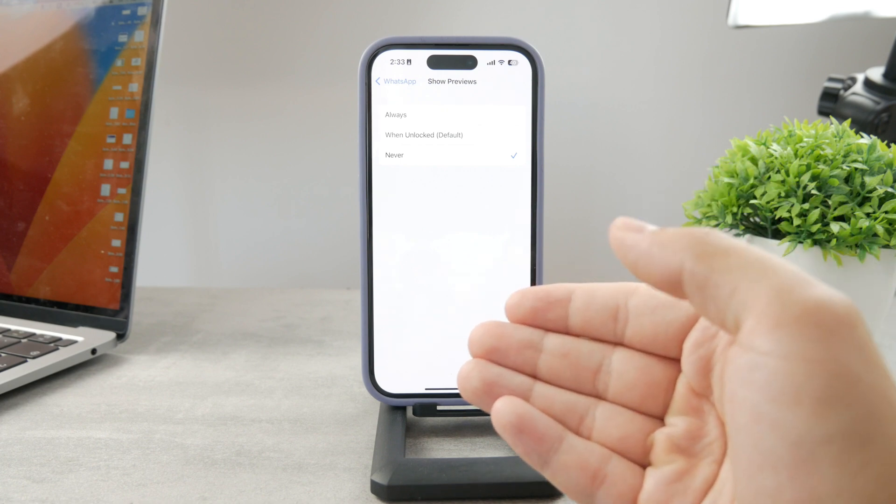
click(424, 135)
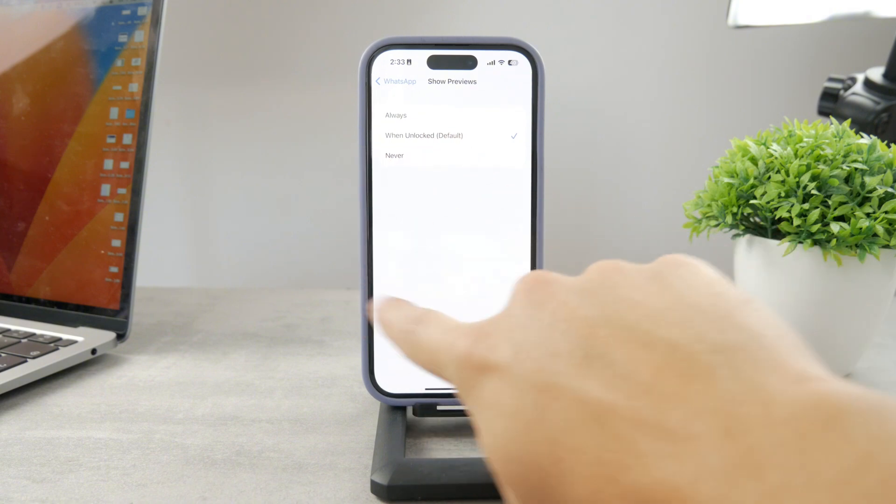
Step: Return to the Notifications app list and scroll to around Telegram
click(394, 81)
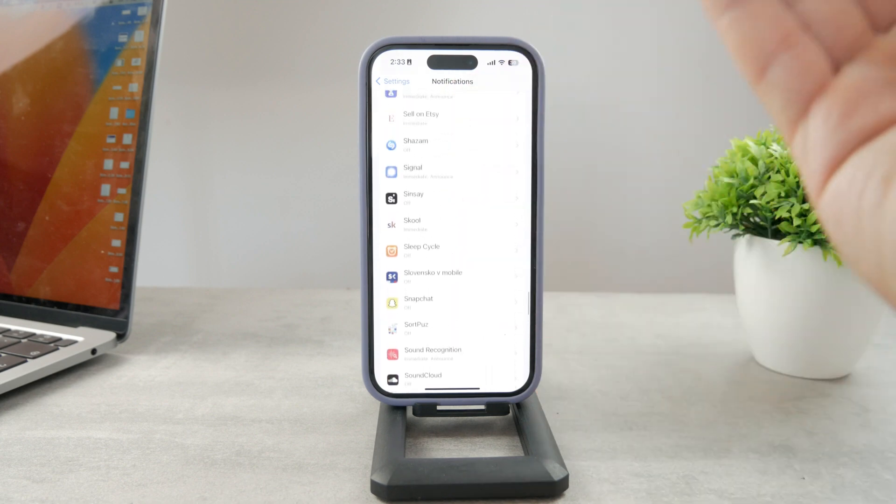
scroll(up, 3)
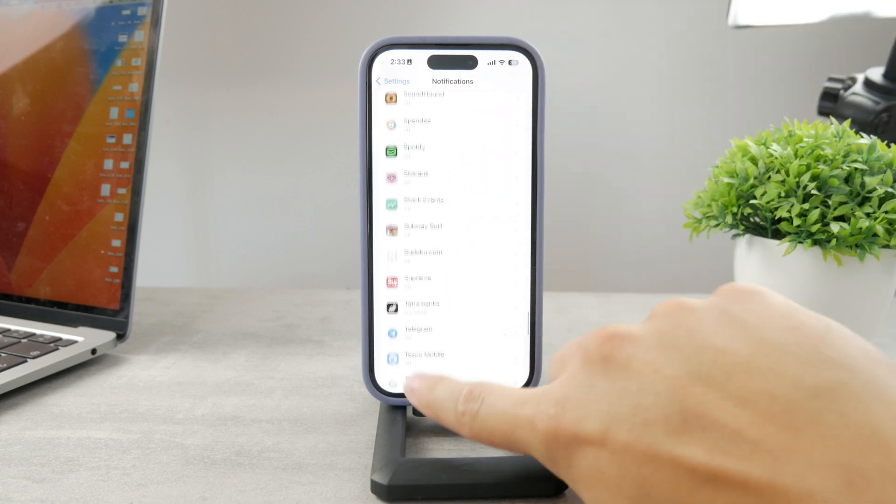